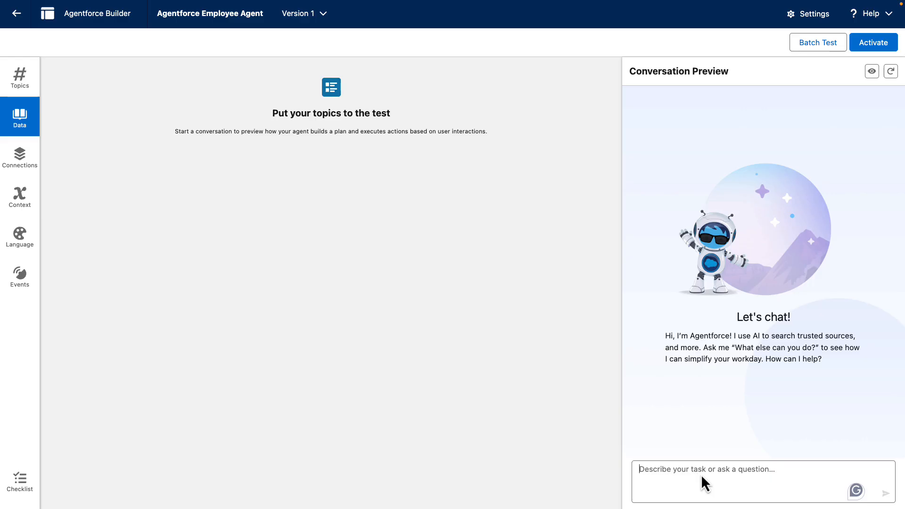
# - Open CoralCloudResortFAQs.pdf from the agent's Data library file list
pyautogui.click(19, 116)
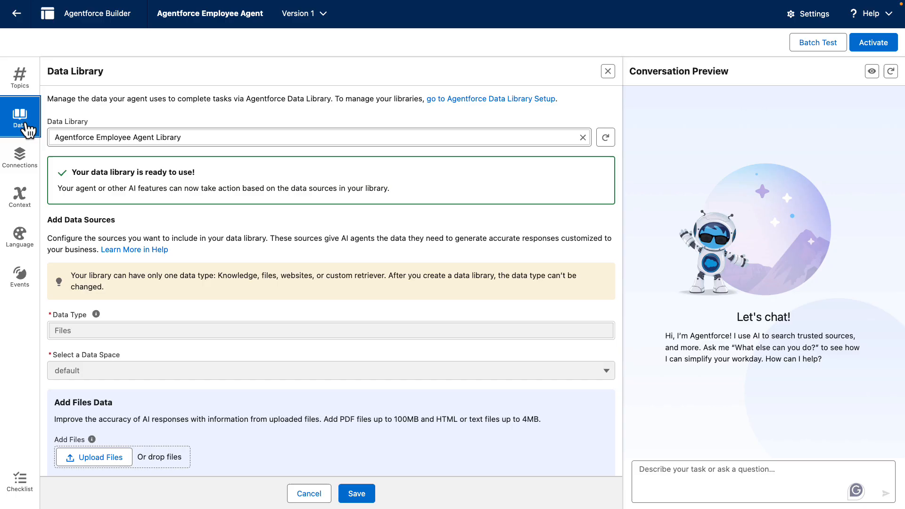
pyautogui.moveTo(19, 117)
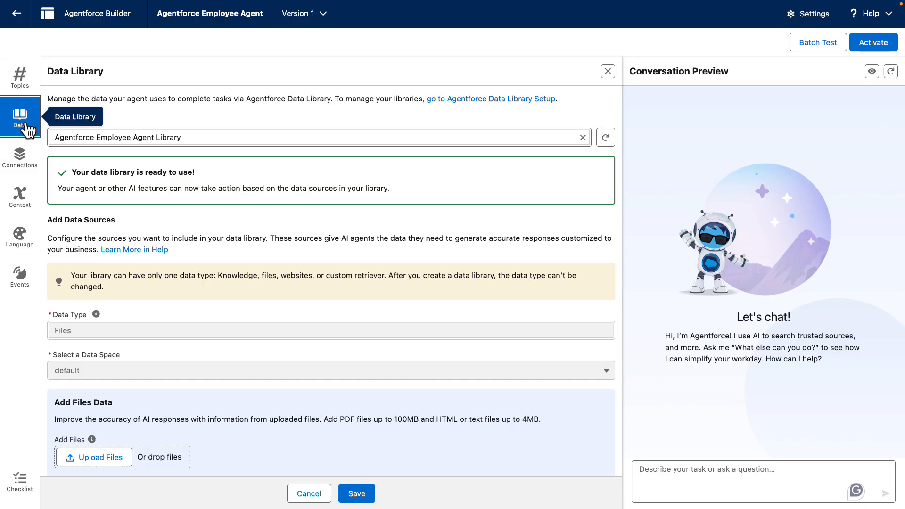
pyautogui.scroll(-3)
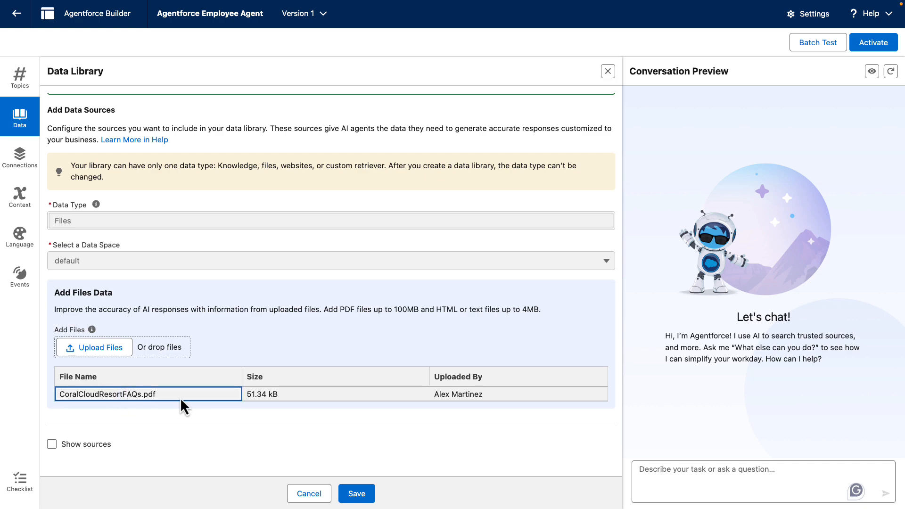
pyautogui.click(105, 394)
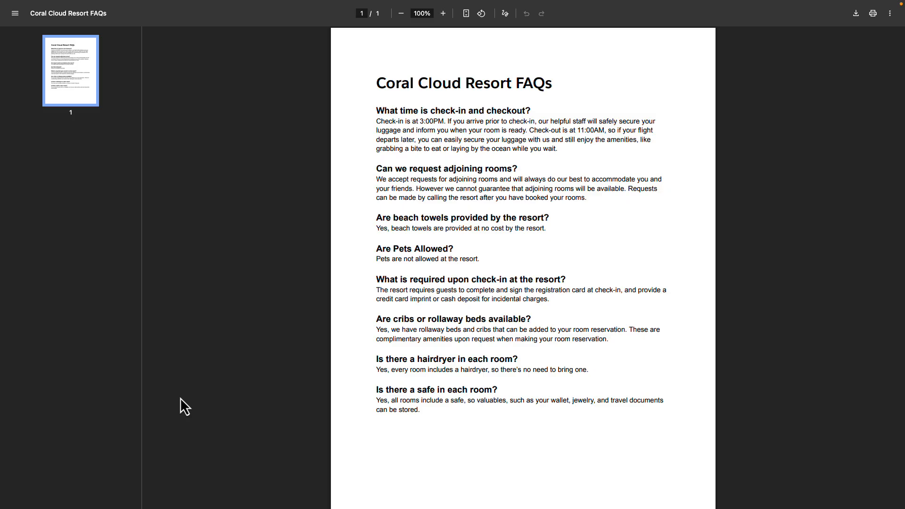
pyautogui.moveTo(180, 396)
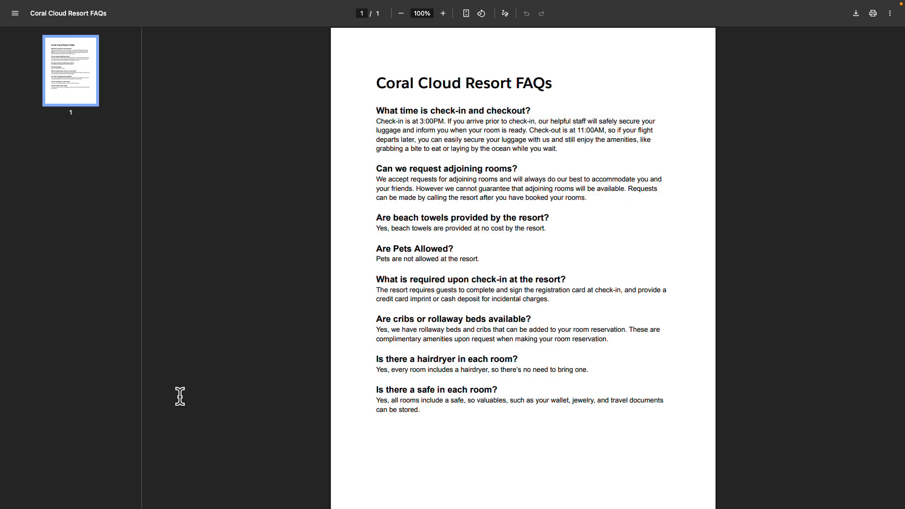
pyautogui.moveTo(441, 360)
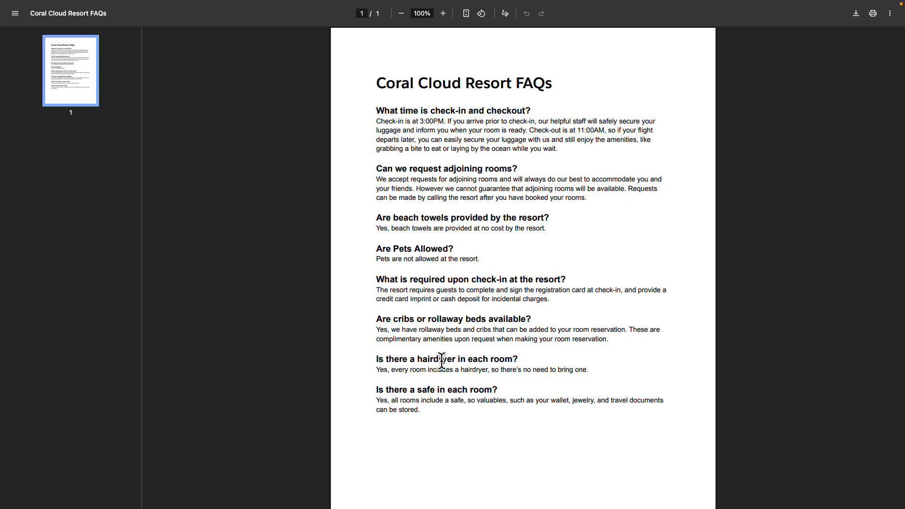
pyautogui.moveTo(496, 360)
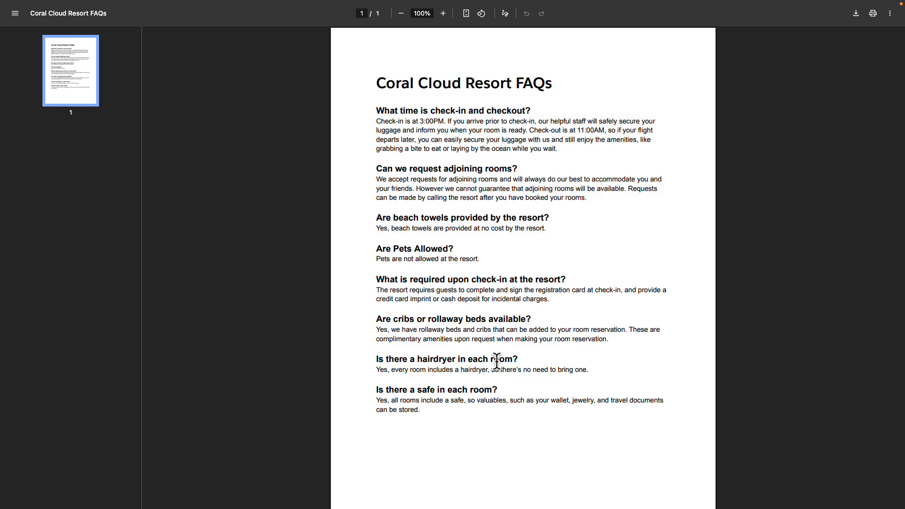
pyautogui.moveTo(464, 122)
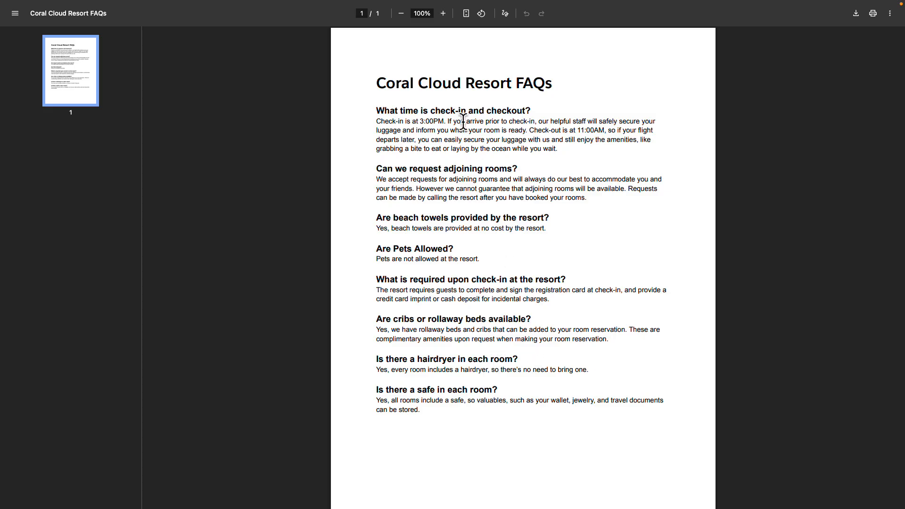
pyautogui.moveTo(460, 110)
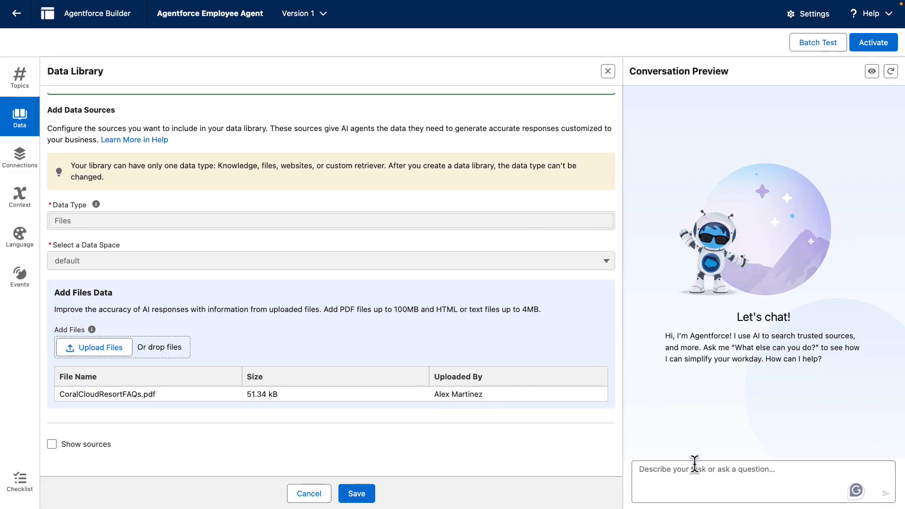
# - Send 'are pets allowed?' in Conversation Preview and get 'Pets are not allowed at the resort.'
pyautogui.write('are pet')
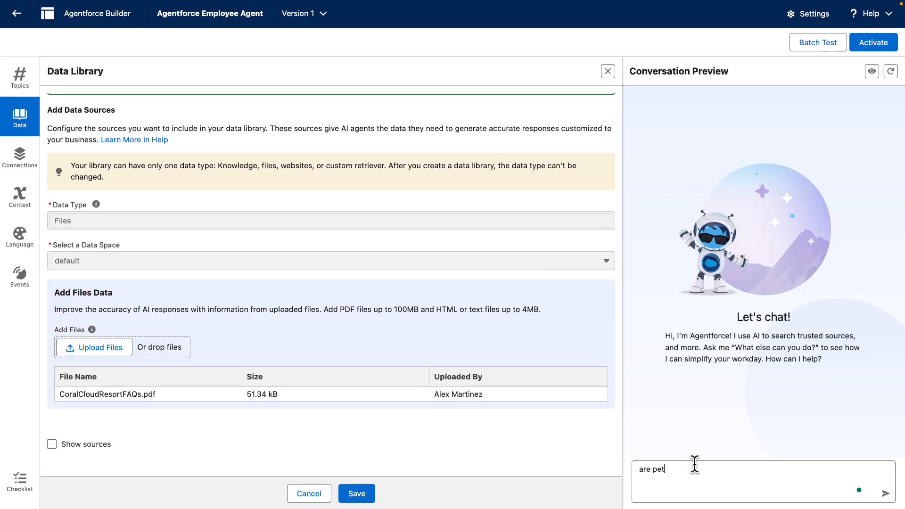
pyautogui.write('s allo')
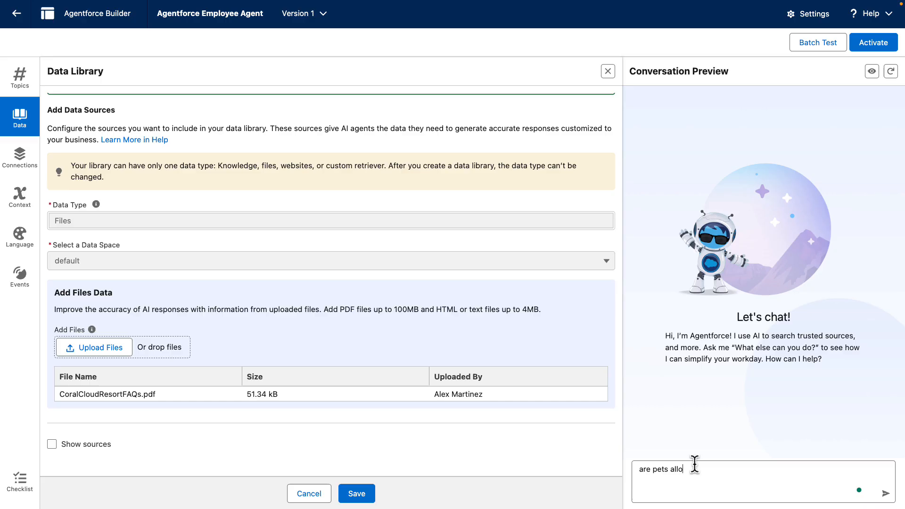
pyautogui.click(887, 494)
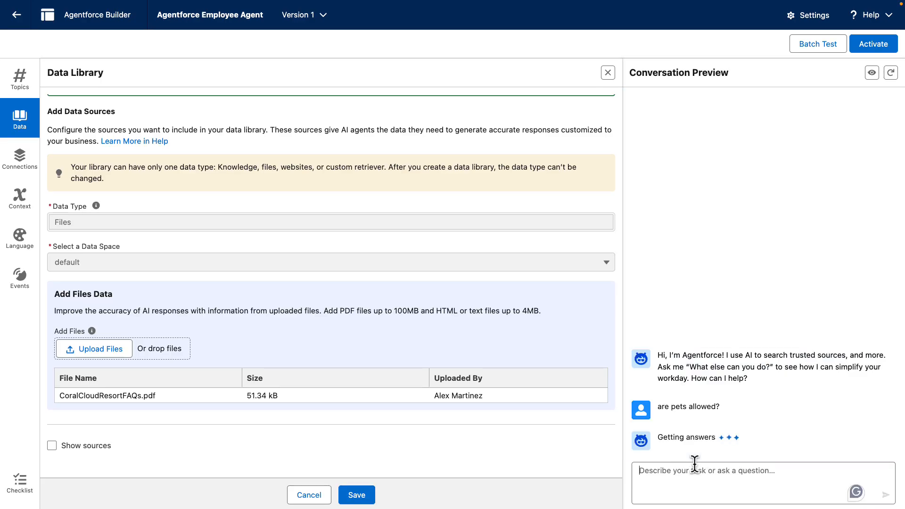
pyautogui.click(356, 494)
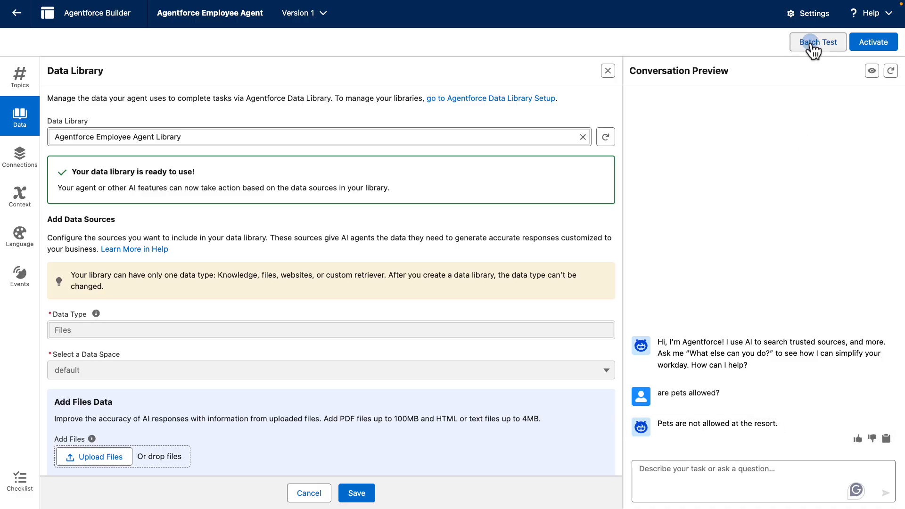
# - Create a batch test named 'Coral Cloud FA…' and advance to Test Conditions
pyautogui.click(815, 41)
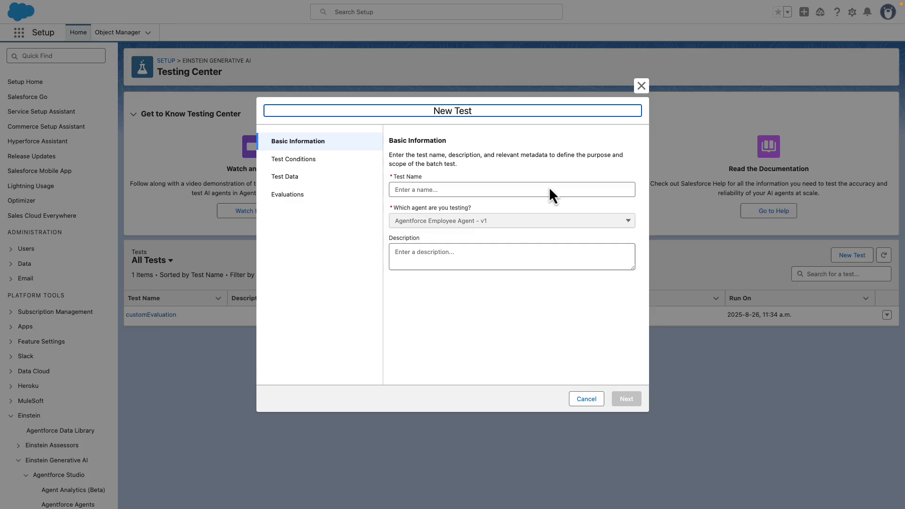
pyautogui.click(510, 190)
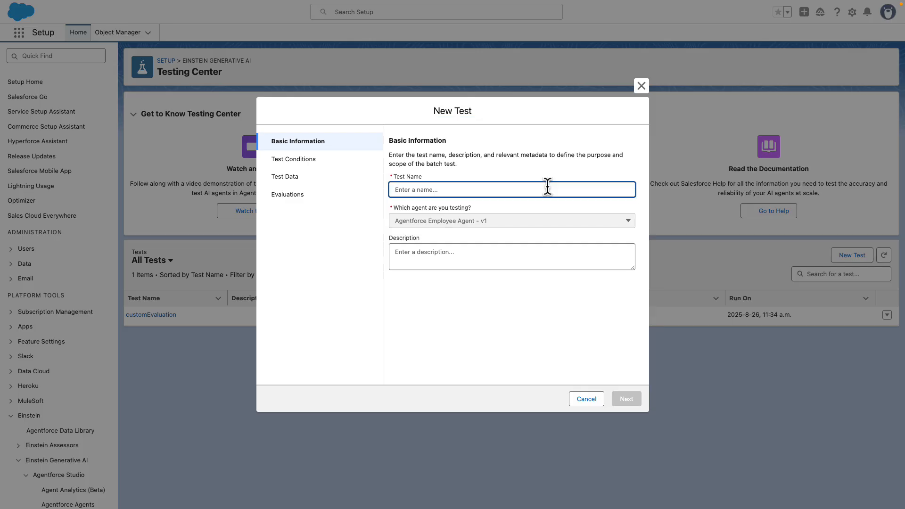
pyautogui.write('Coral')
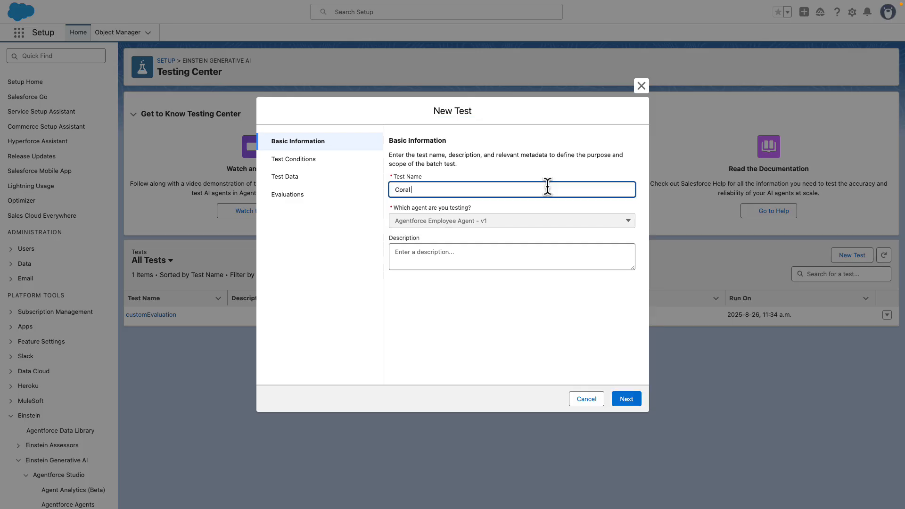
pyautogui.write('Cloud FA')
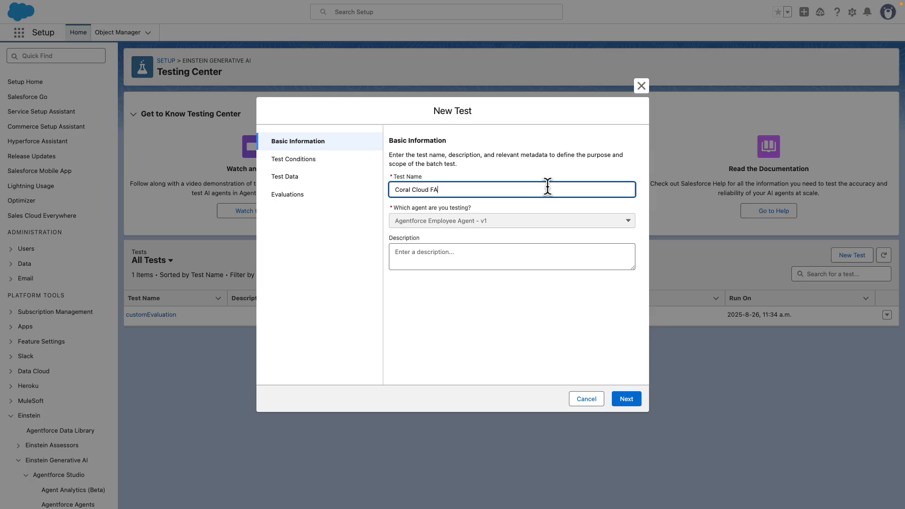
pyautogui.click(625, 399)
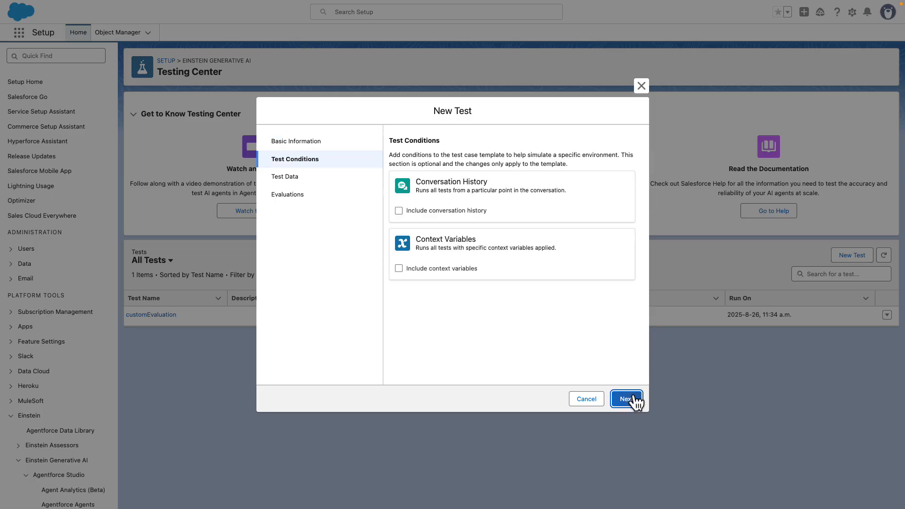
# - Generate 10 test cases from the agent's knowledge and advance to Evaluations
pyautogui.click(625, 398)
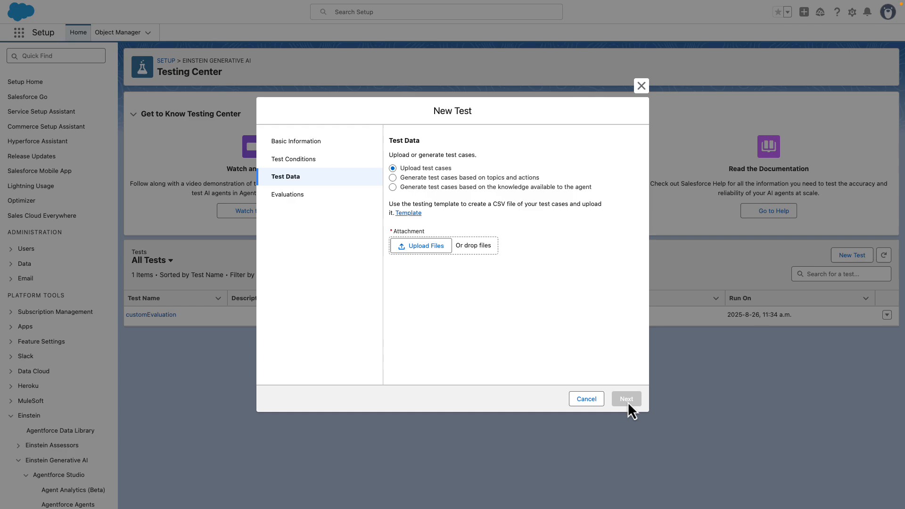
pyautogui.moveTo(428, 198)
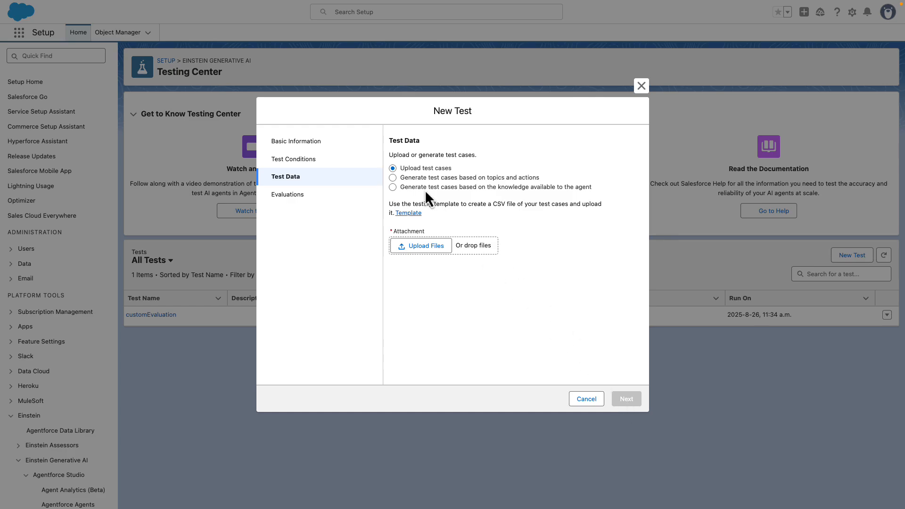
pyautogui.click(393, 186)
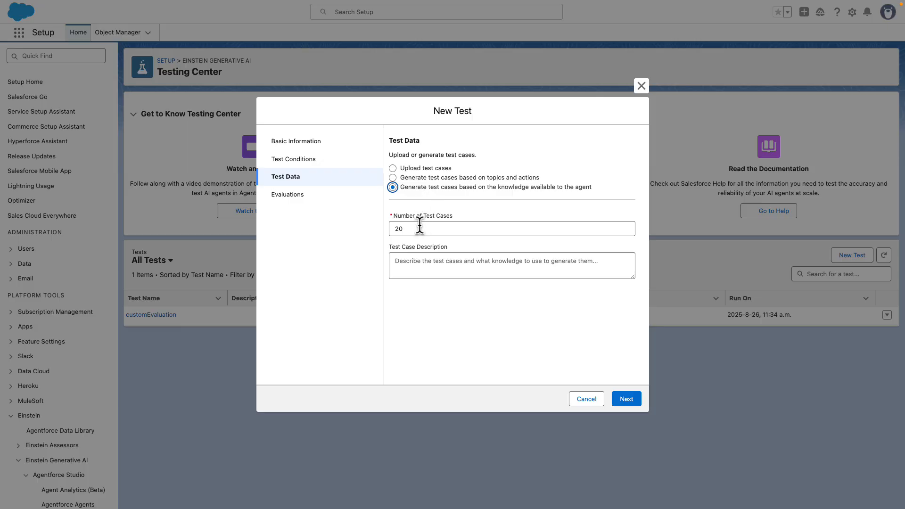
pyautogui.write('10')
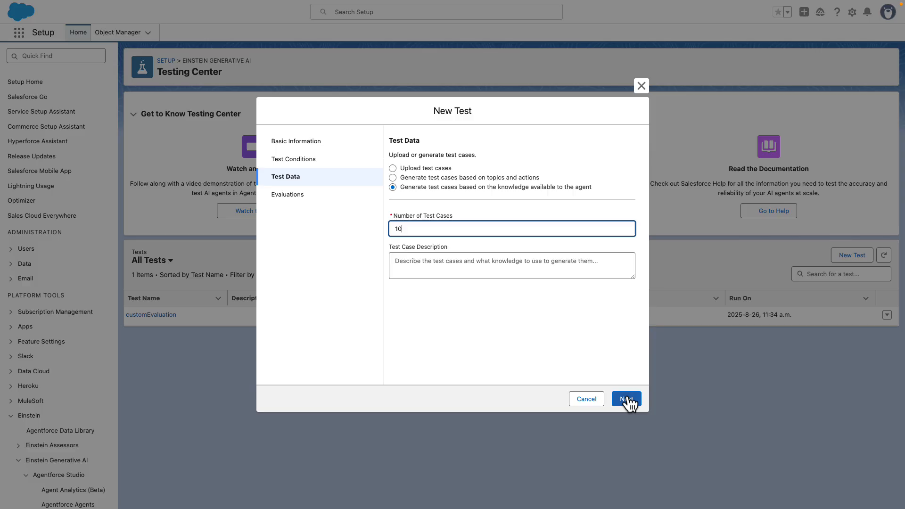
pyautogui.click(625, 398)
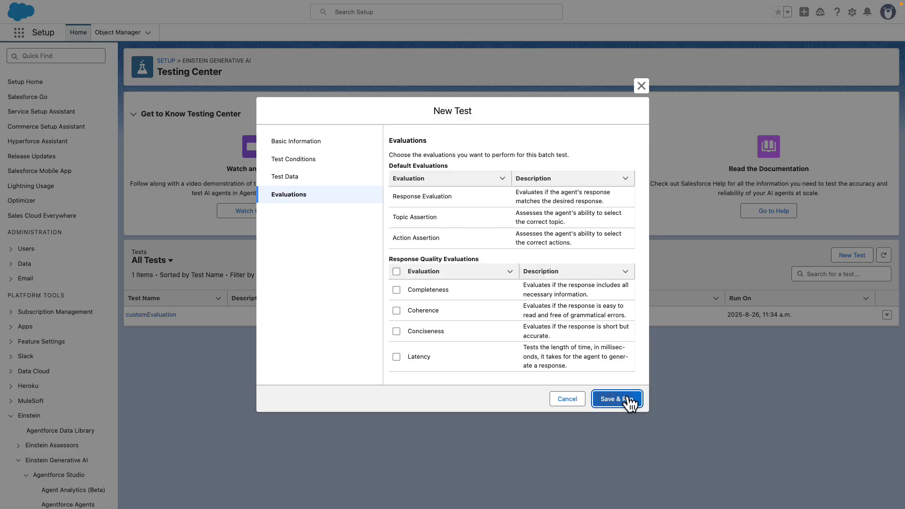
pyautogui.moveTo(515, 219)
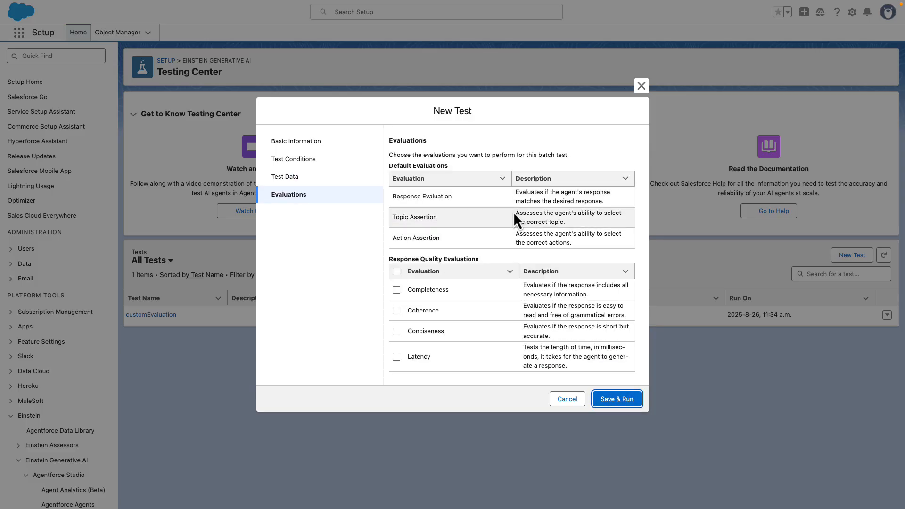
pyautogui.moveTo(498, 360)
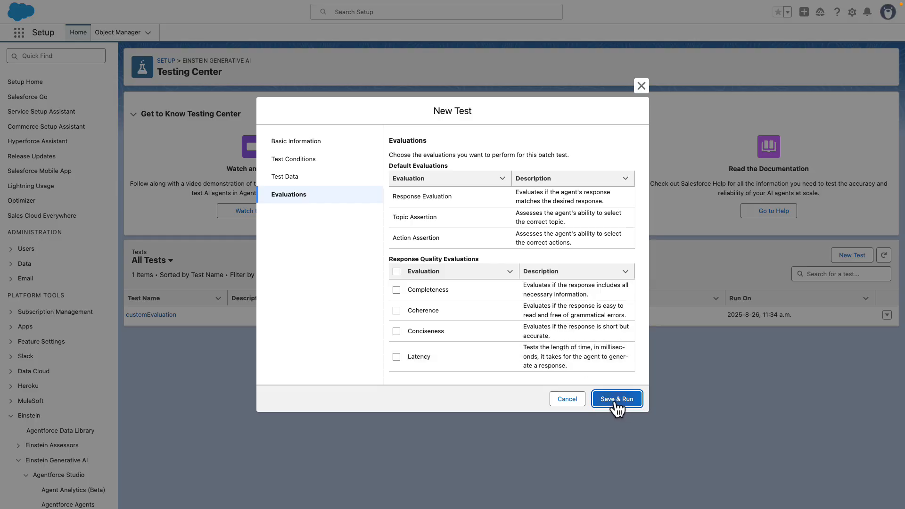
# - Save & Run the Coral Cloud FAQs test and refresh results to list 10 test cases
pyautogui.click(616, 398)
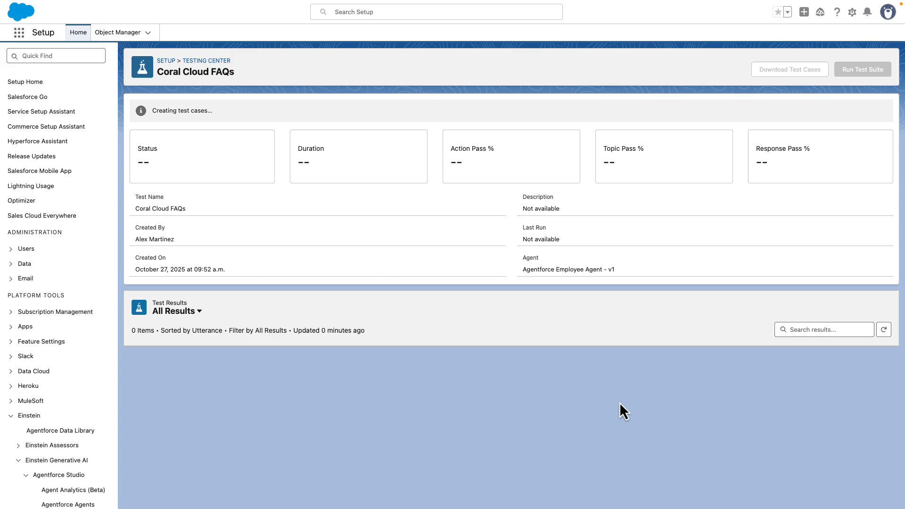
pyautogui.moveTo(716, 412)
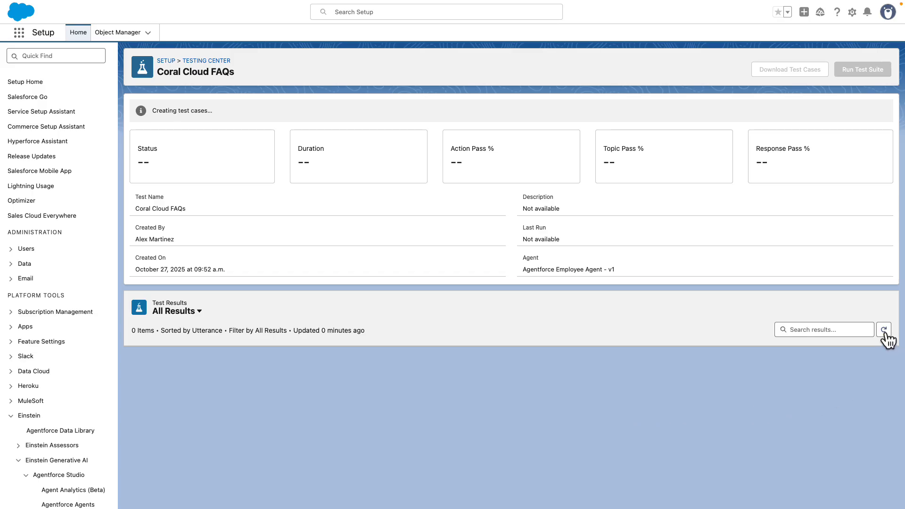
pyautogui.click(883, 330)
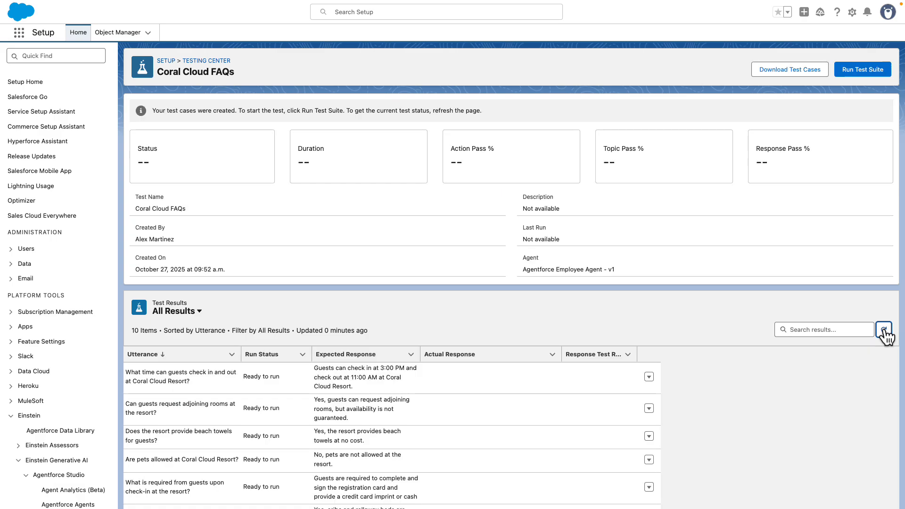
pyautogui.scroll(-3)
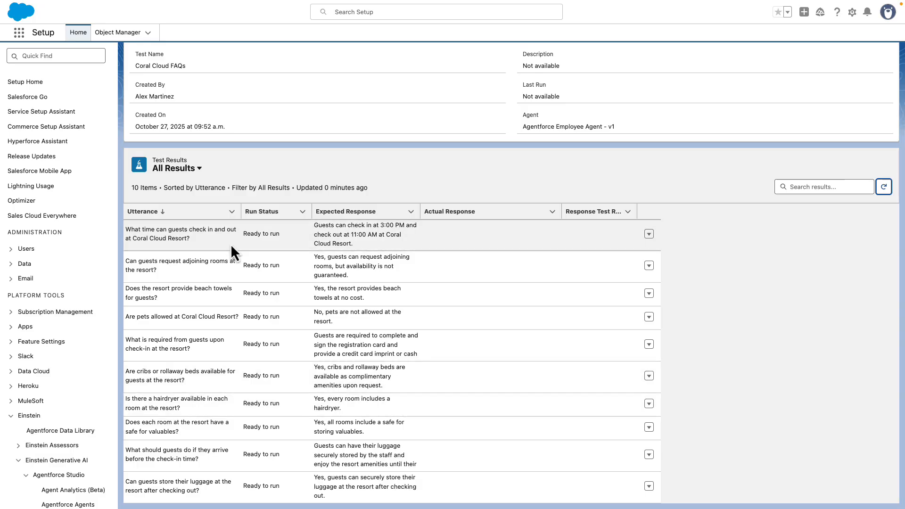
pyautogui.moveTo(152, 235)
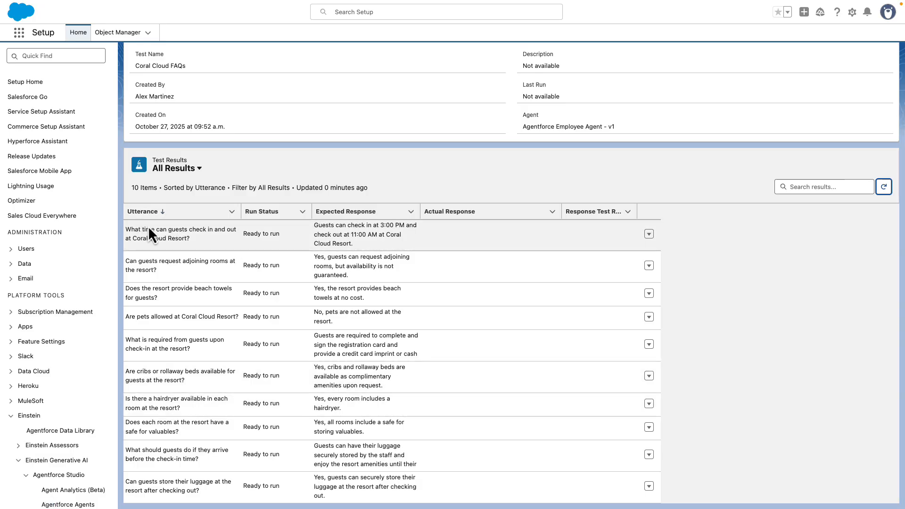
pyautogui.moveTo(182, 233)
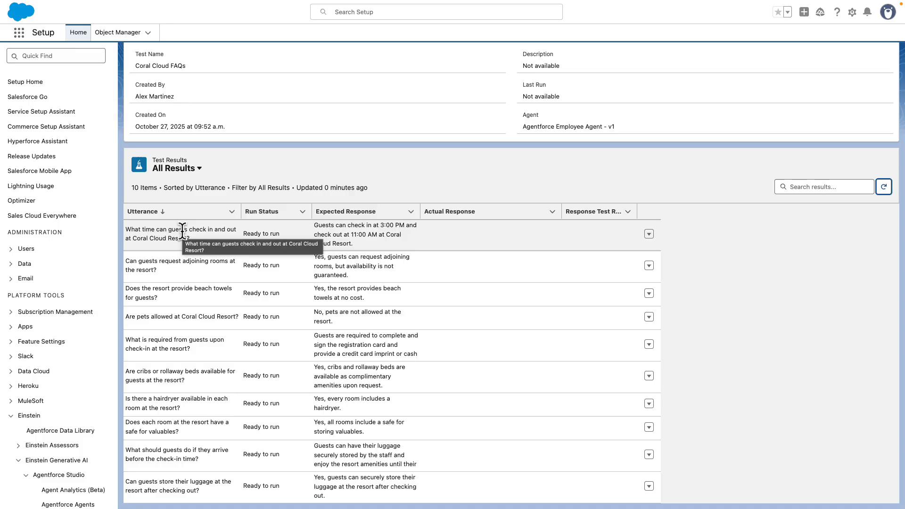
pyautogui.moveTo(192, 255)
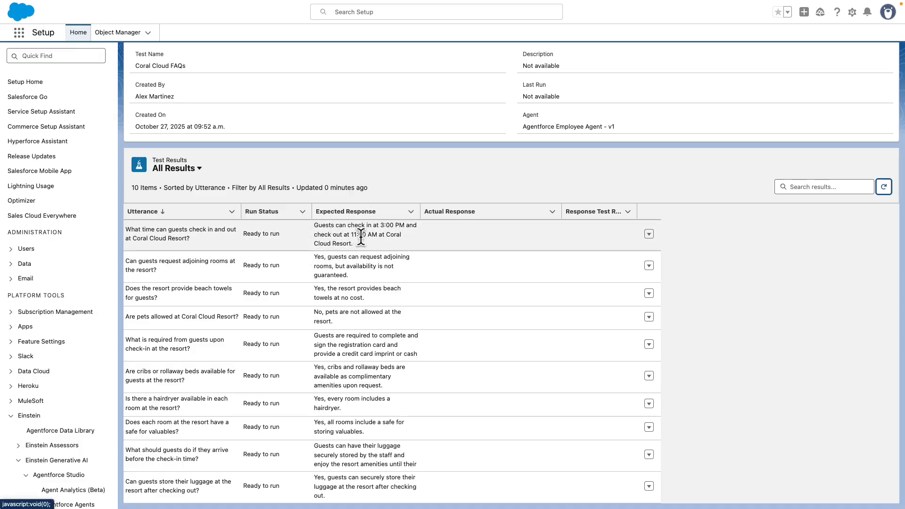
pyautogui.moveTo(365, 236)
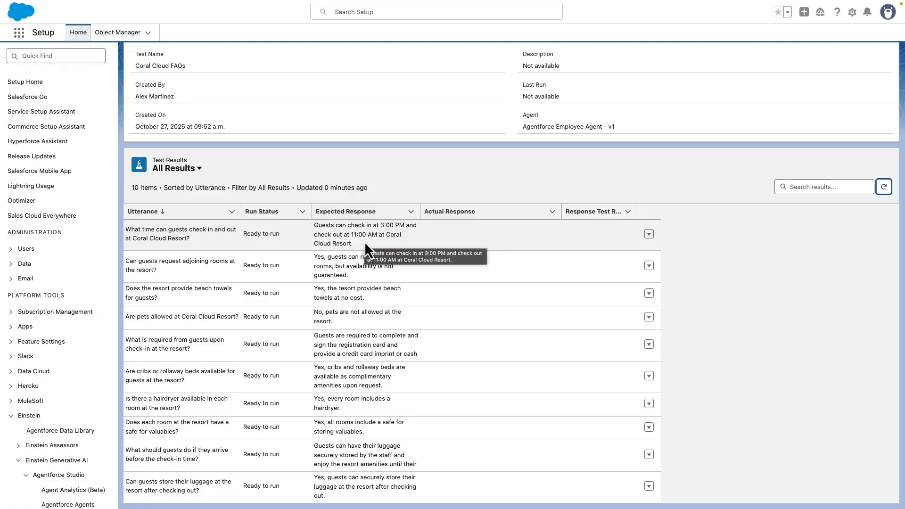
pyautogui.click(261, 212)
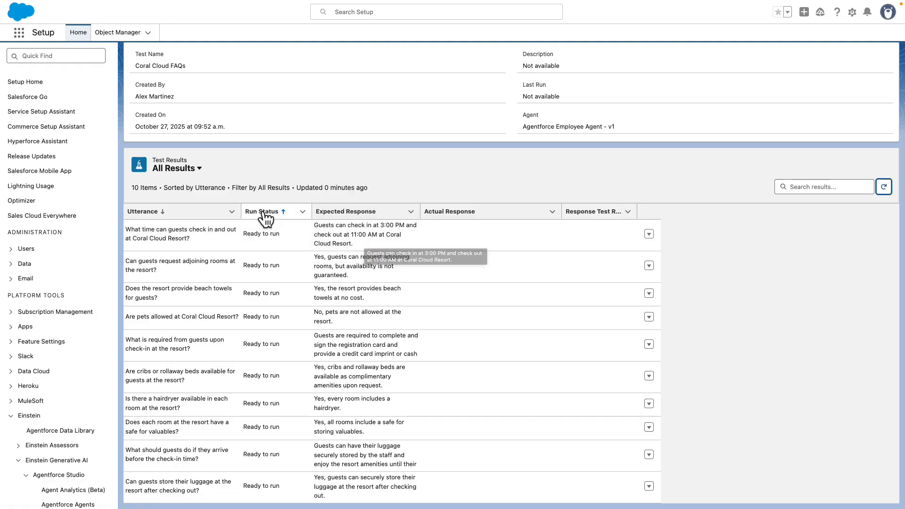
pyautogui.moveTo(284, 488)
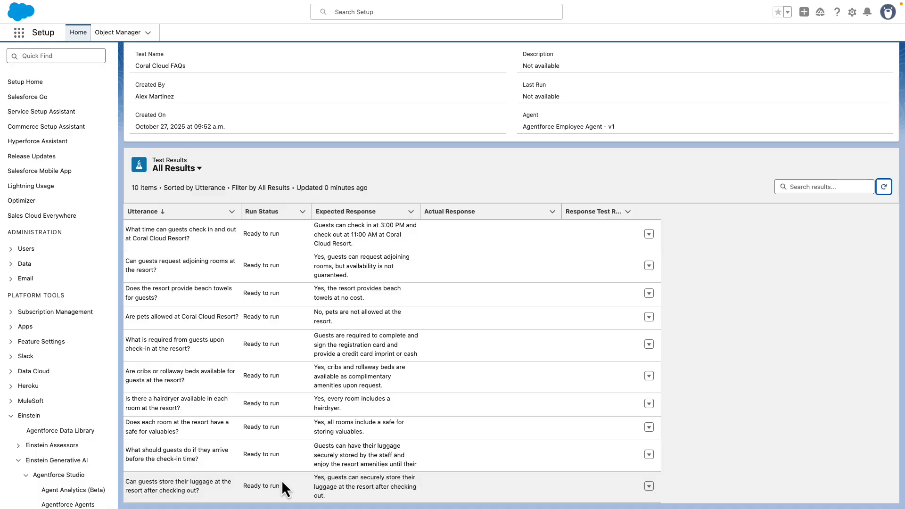
pyautogui.scroll(3)
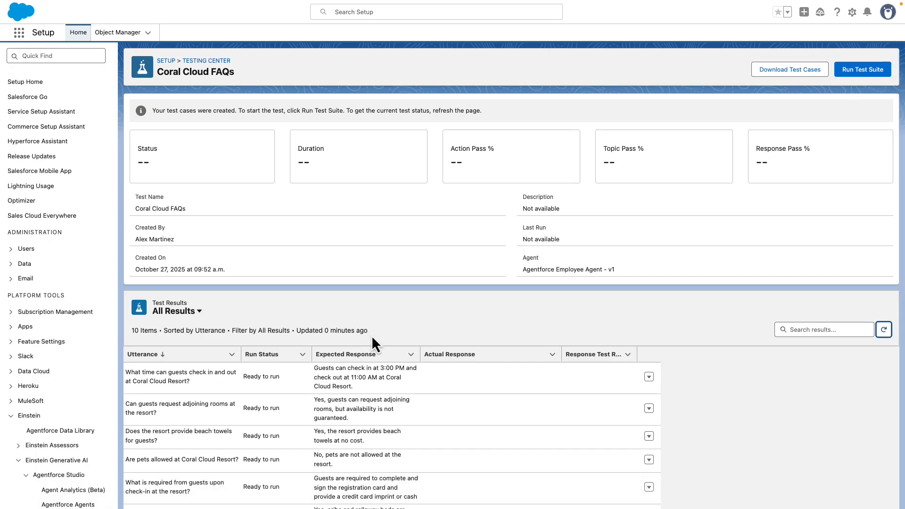
pyautogui.moveTo(816, 119)
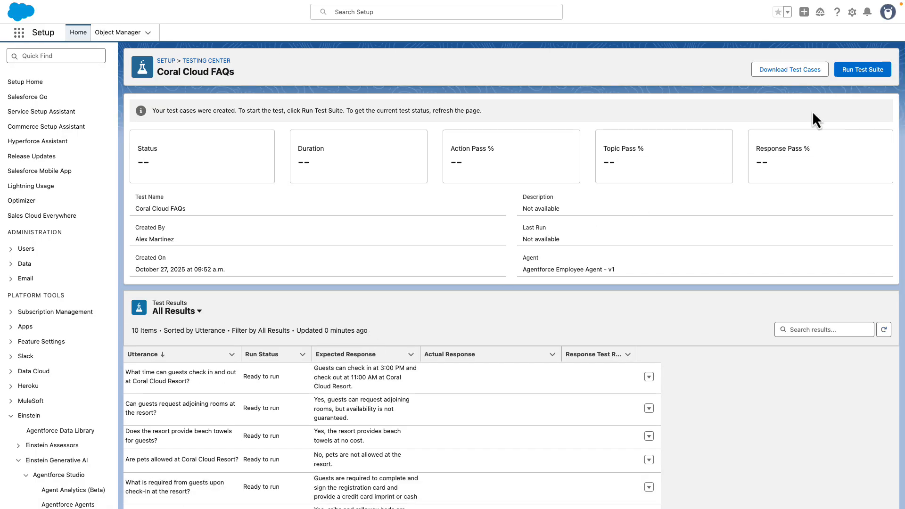